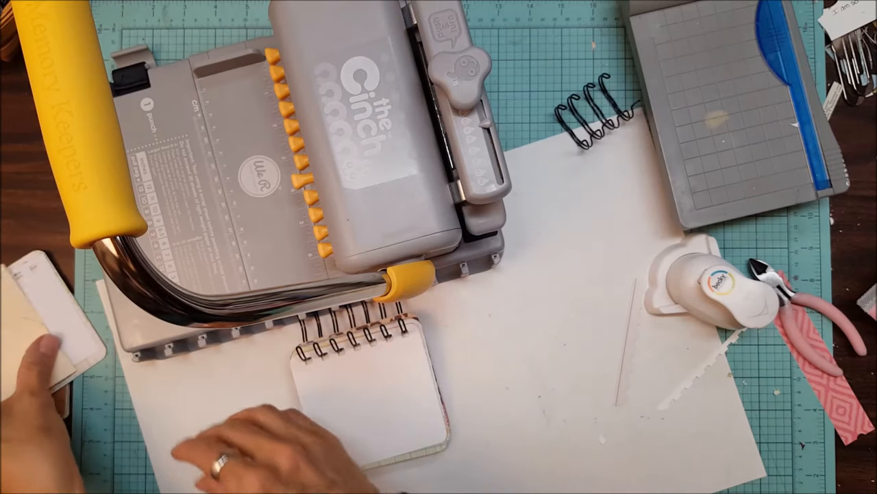
pyautogui.moveTo(446, 336)
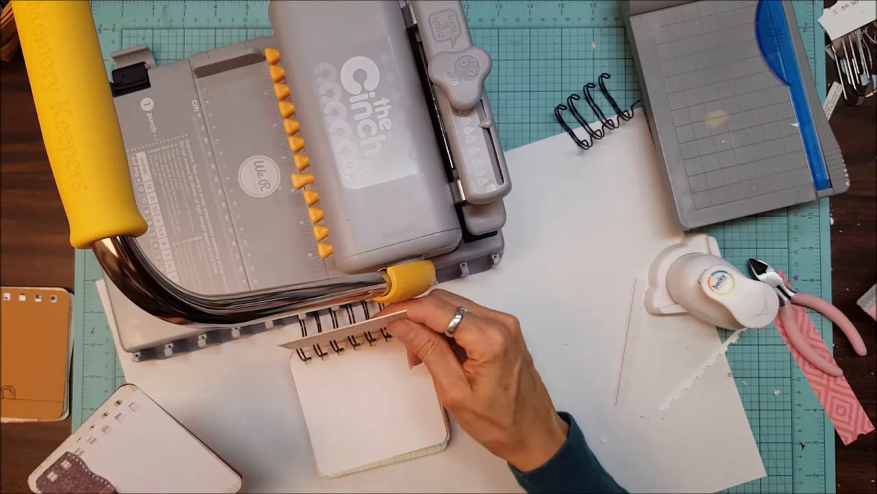